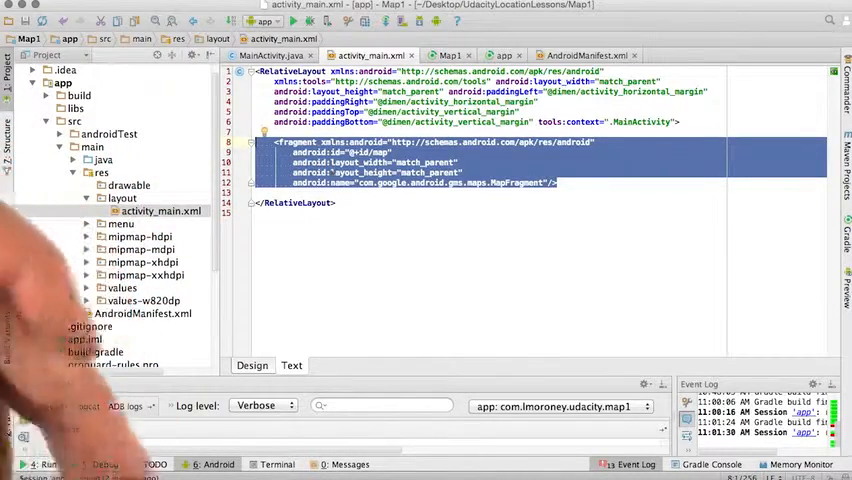
left_click(216, 464)
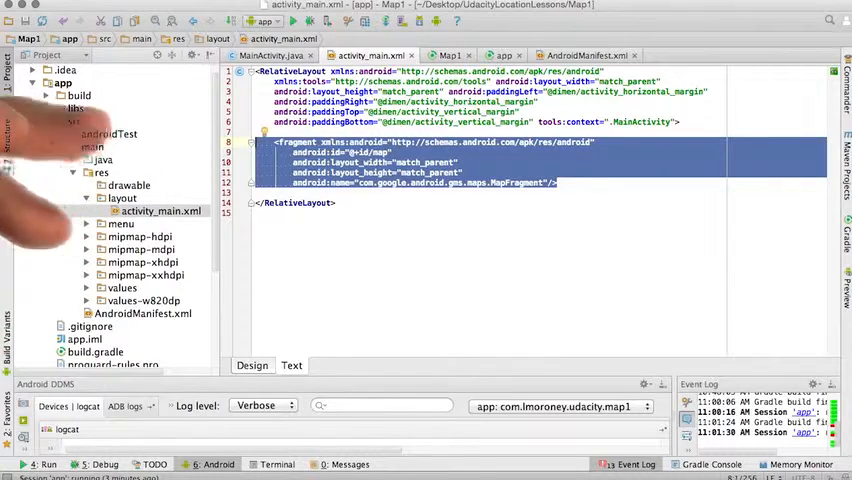